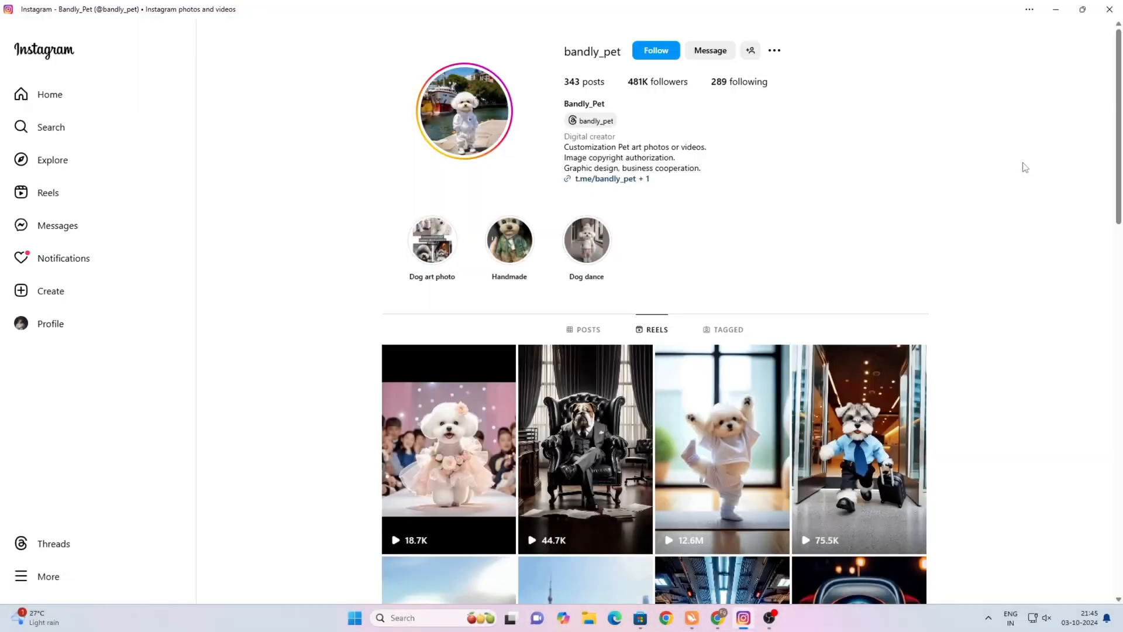
Step: Scroll through Bandly_Pet's Reels grid of dressed-up dogs on Instagram
scroll("down", 3)
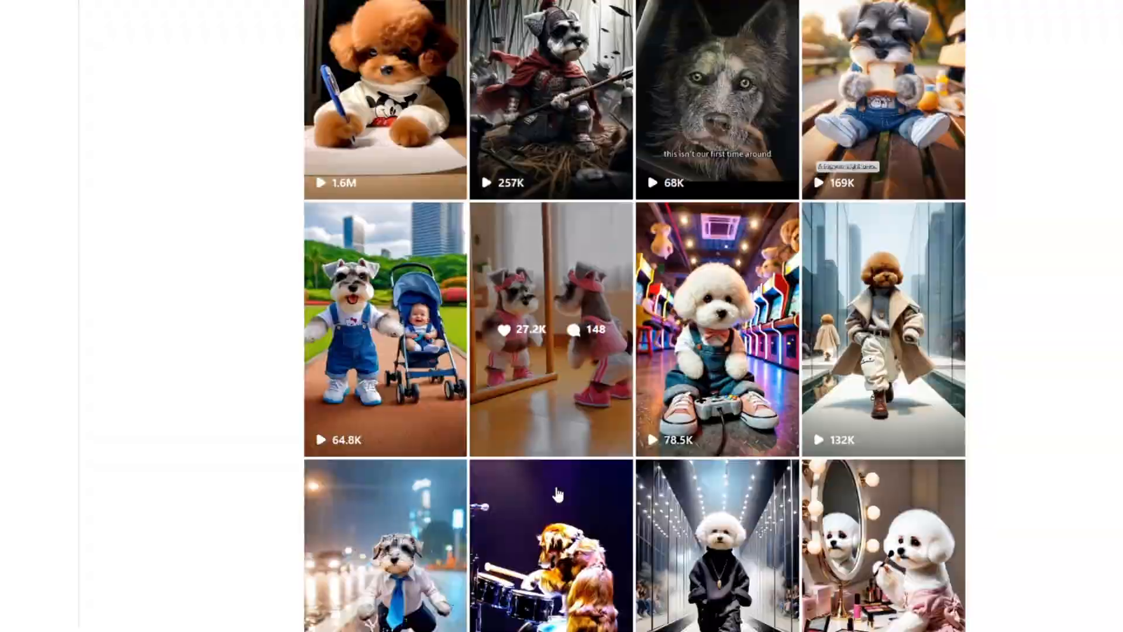
scroll("down", 3)
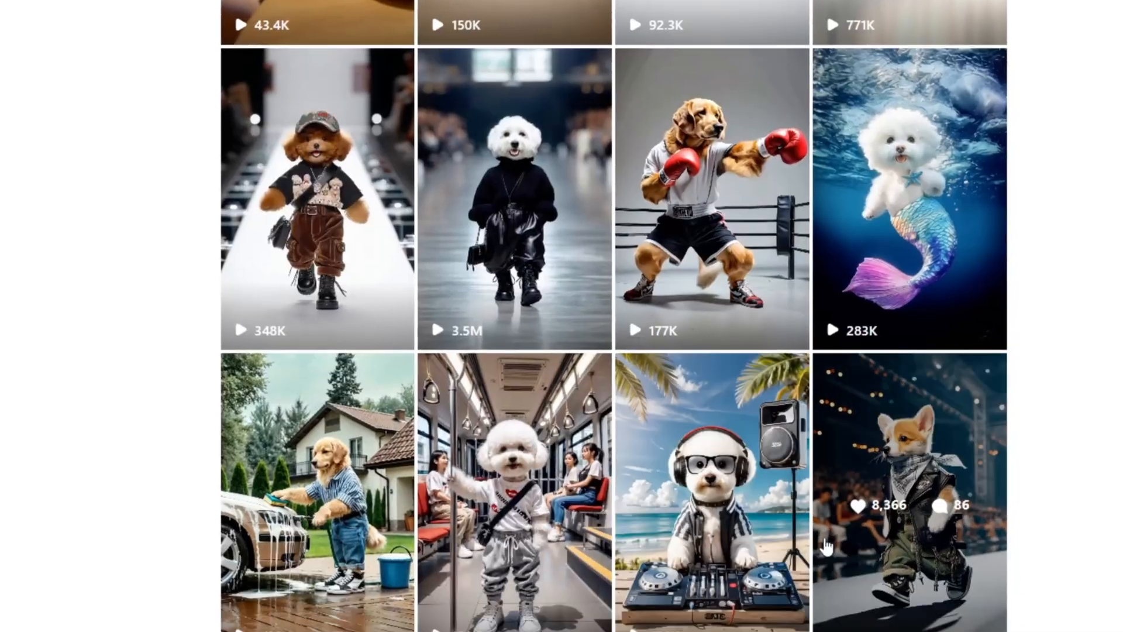
scroll("down", 3)
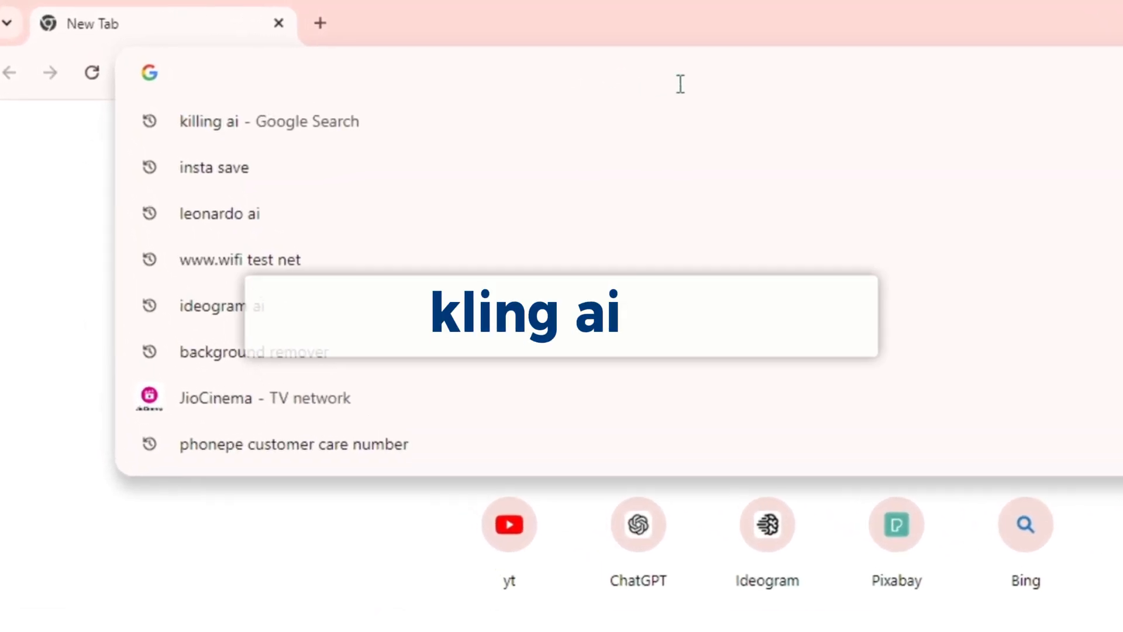
Step: Search Google for 'keling ai' and open the KLING AI result at klingai.com
type("keling ai")
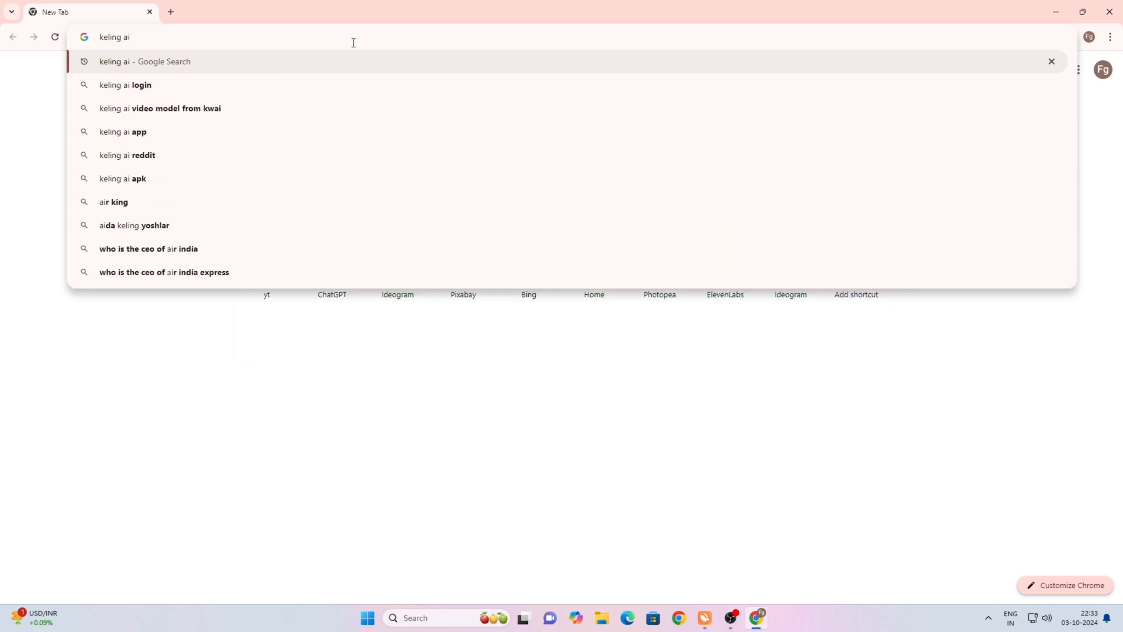
key("Return")
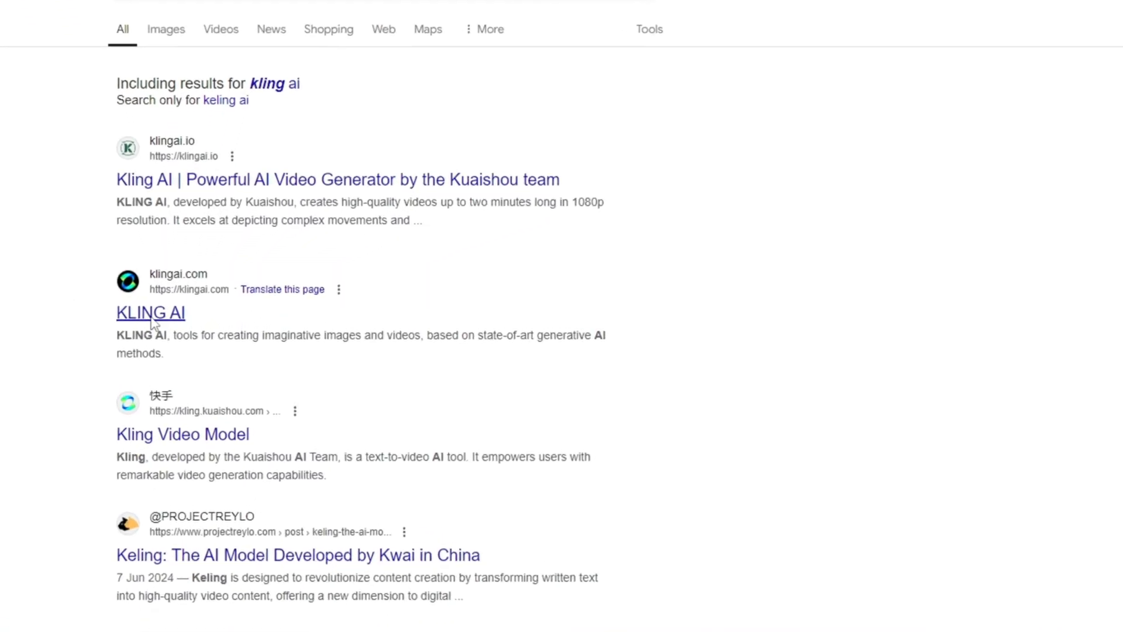
scroll("down", 3)
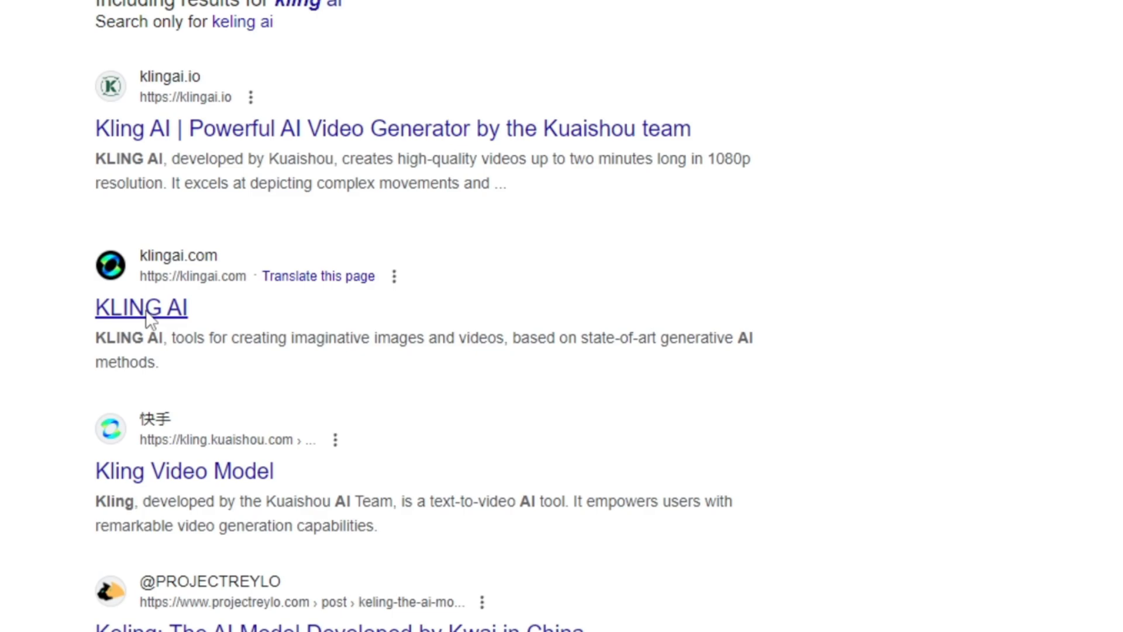
left_click(141, 307)
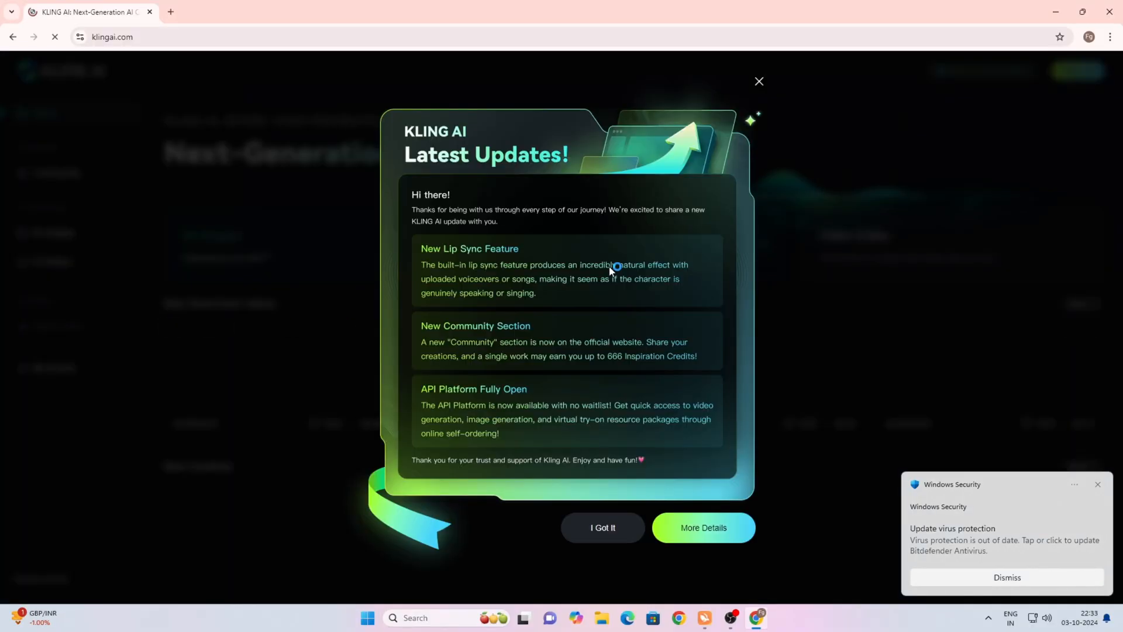
Step: Dismiss the Latest Updates popup and sign in to Kling AI
left_click(602, 527)
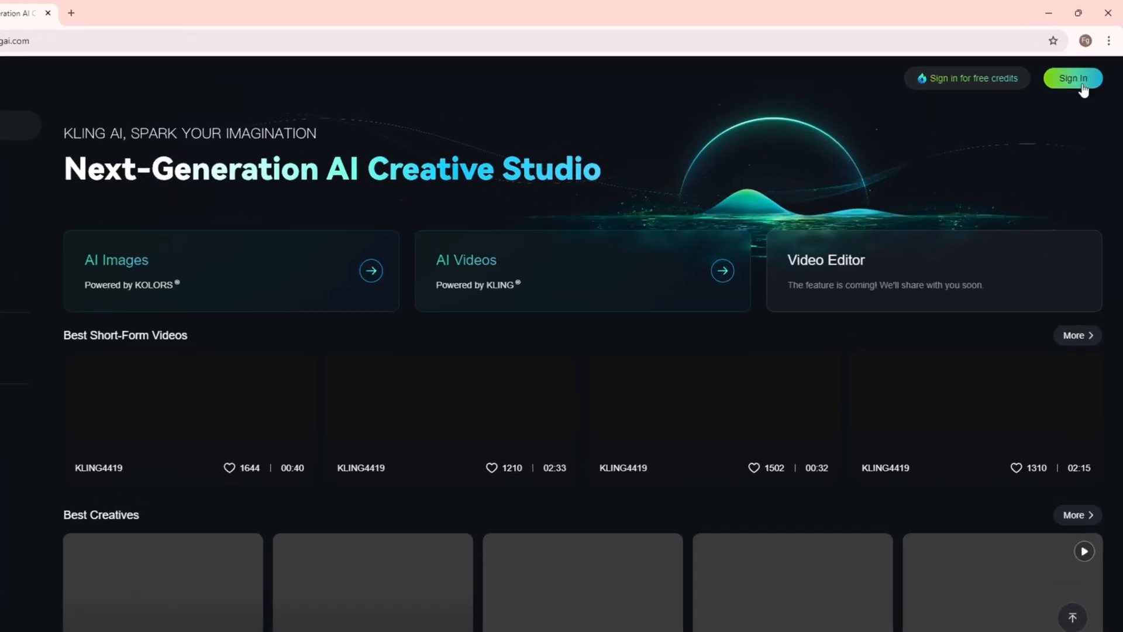
left_click(1072, 77)
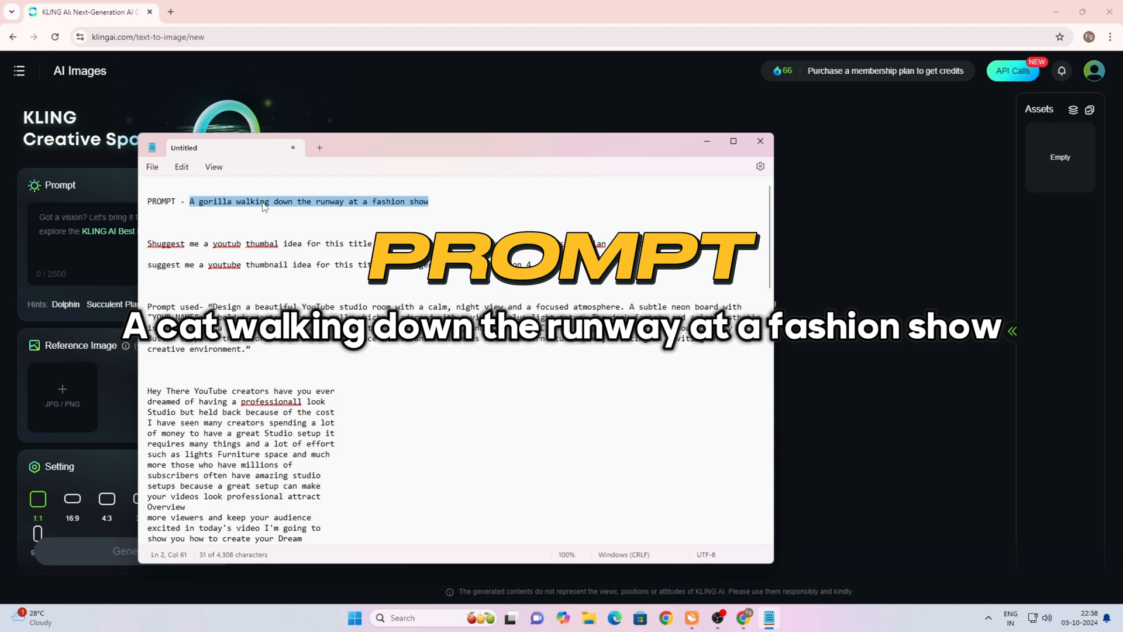
Step: Enter 'A gorilla walking down the runway at a fashion show' and select 'gorilla' for replacement
left_click(760, 141)
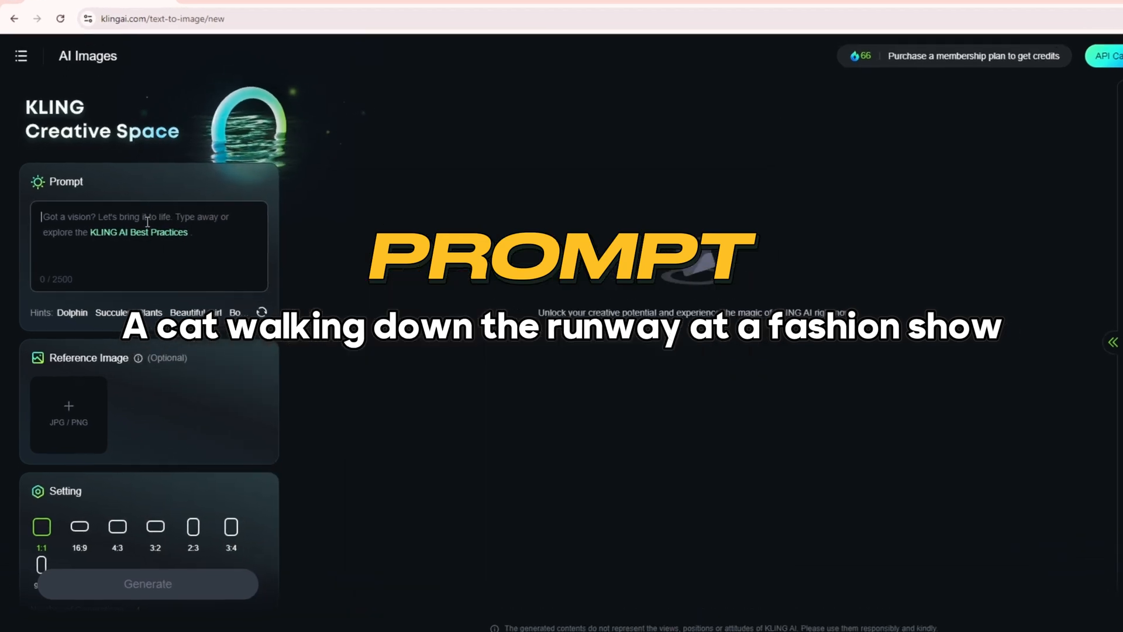
type("A gorilla walking down the runway at a fashion show")
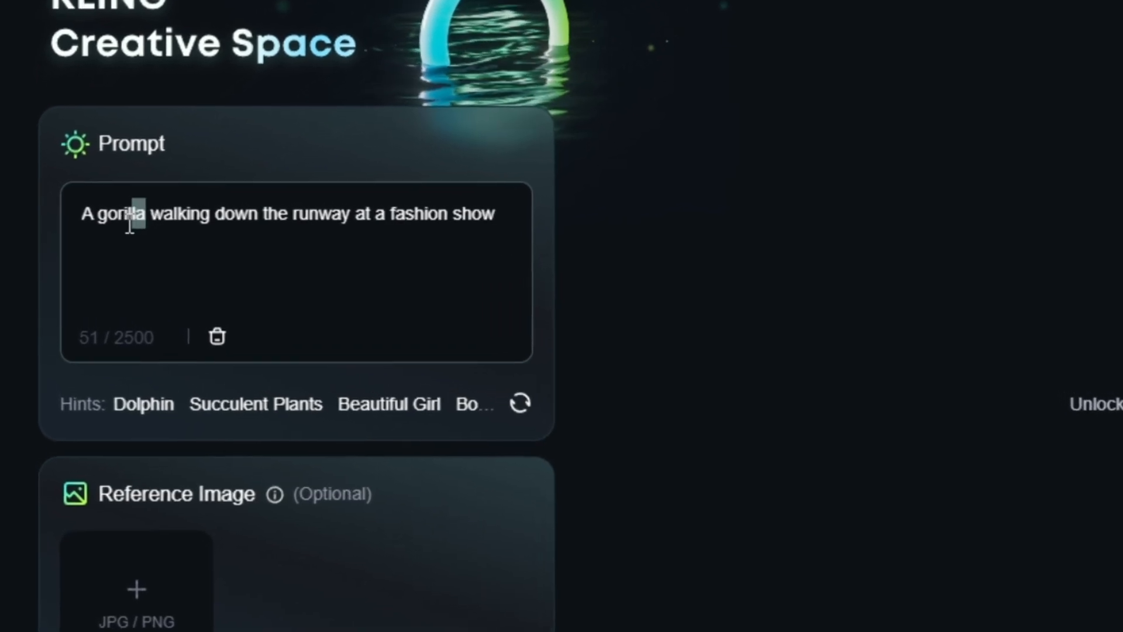
double_click(129, 213)
type("cat")
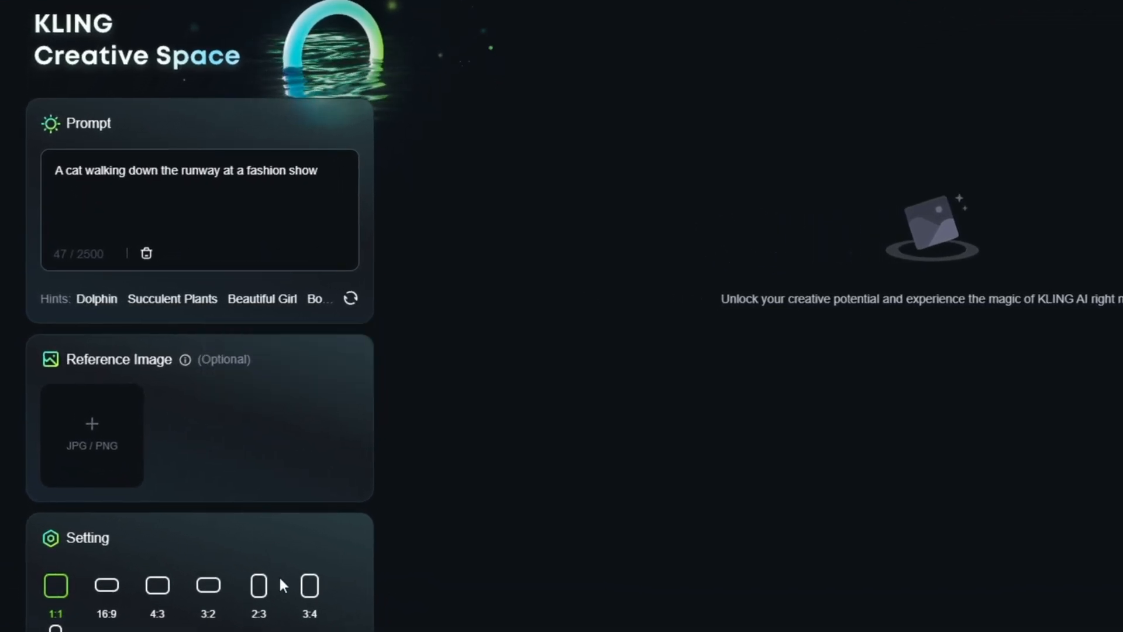
scroll("down", 3)
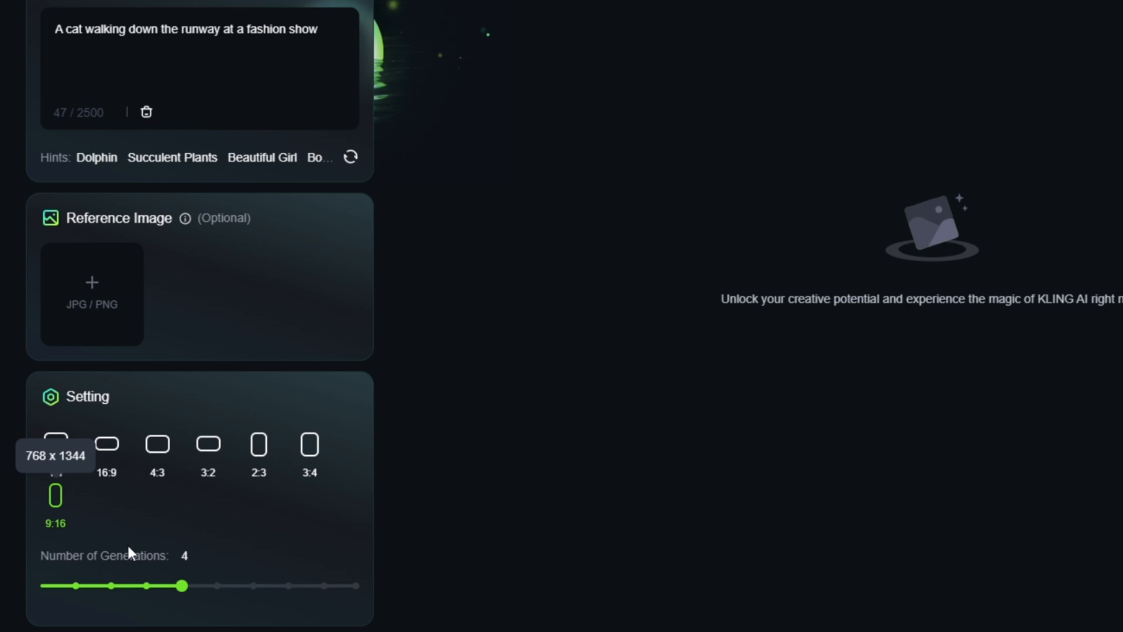
scroll("down", 3)
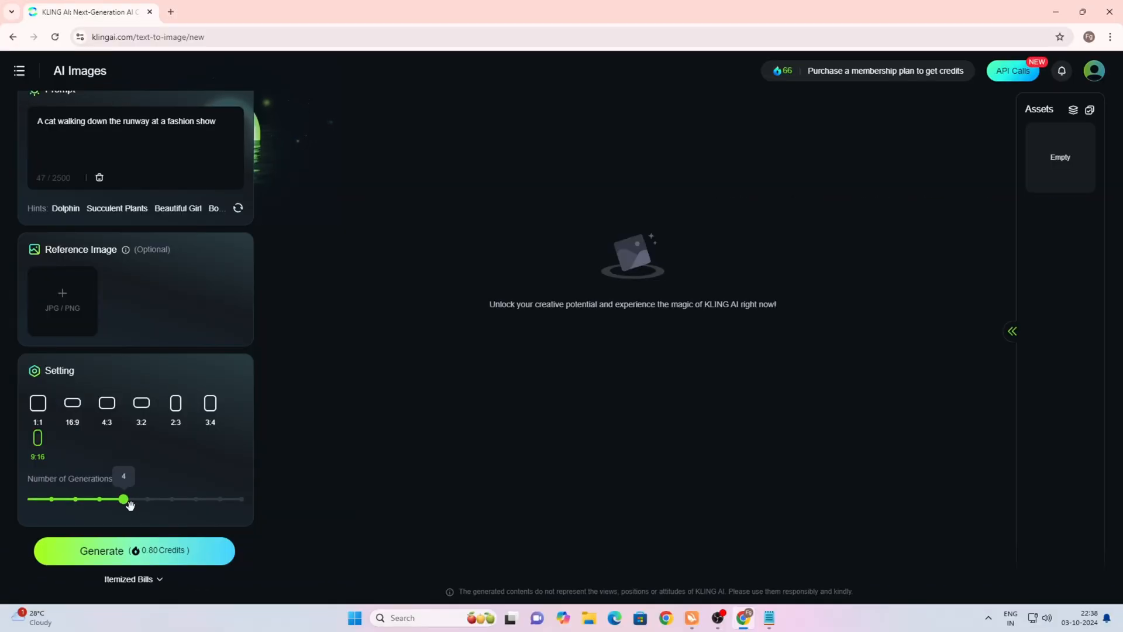
Step: Set Number of Generations to 4 and generate the cat runway images
left_click(134, 550)
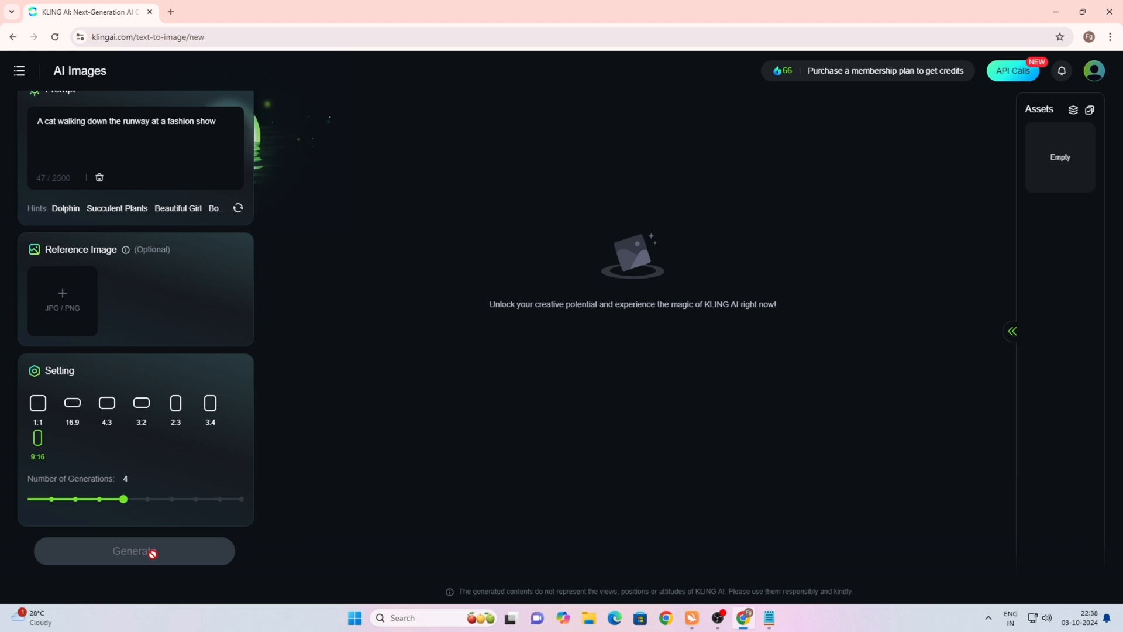
left_click(134, 550)
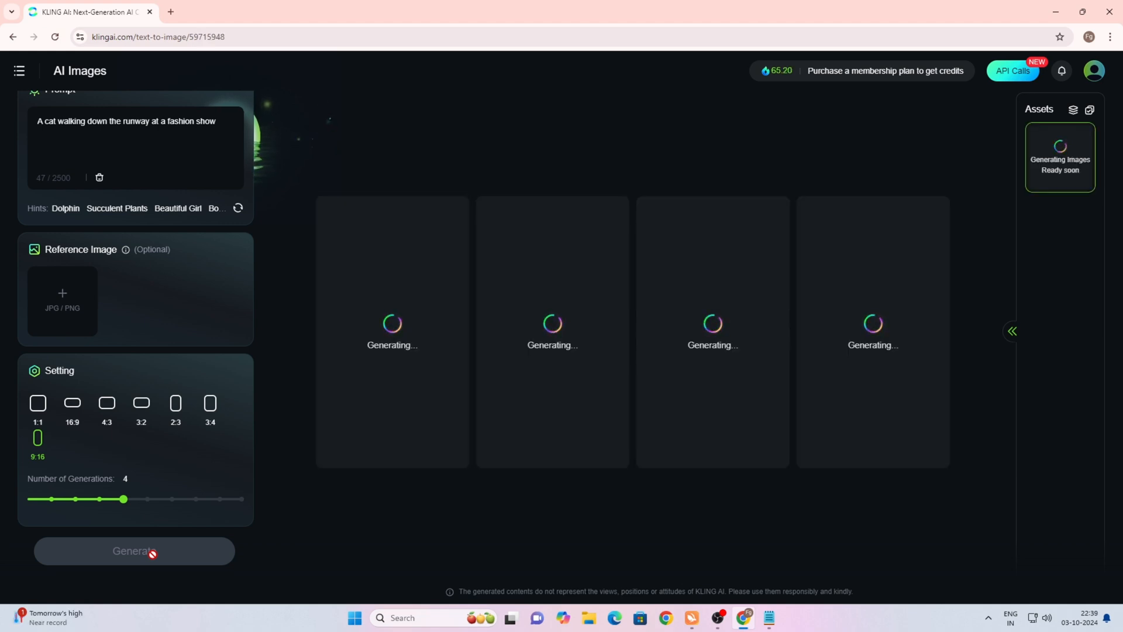
mouse_move(151, 560)
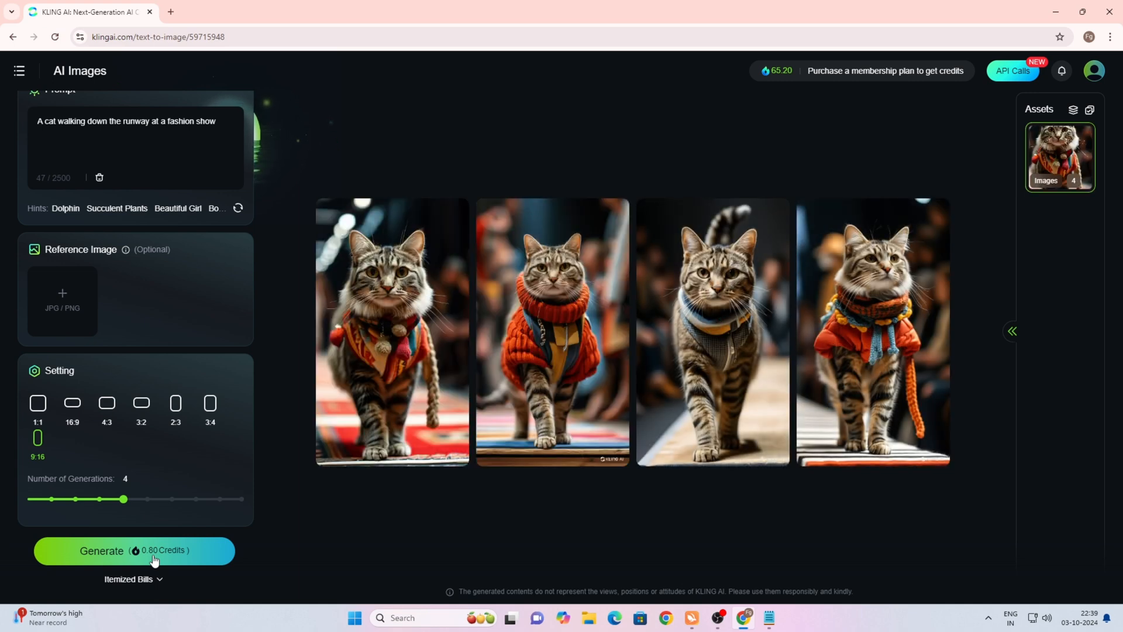
mouse_move(382, 407)
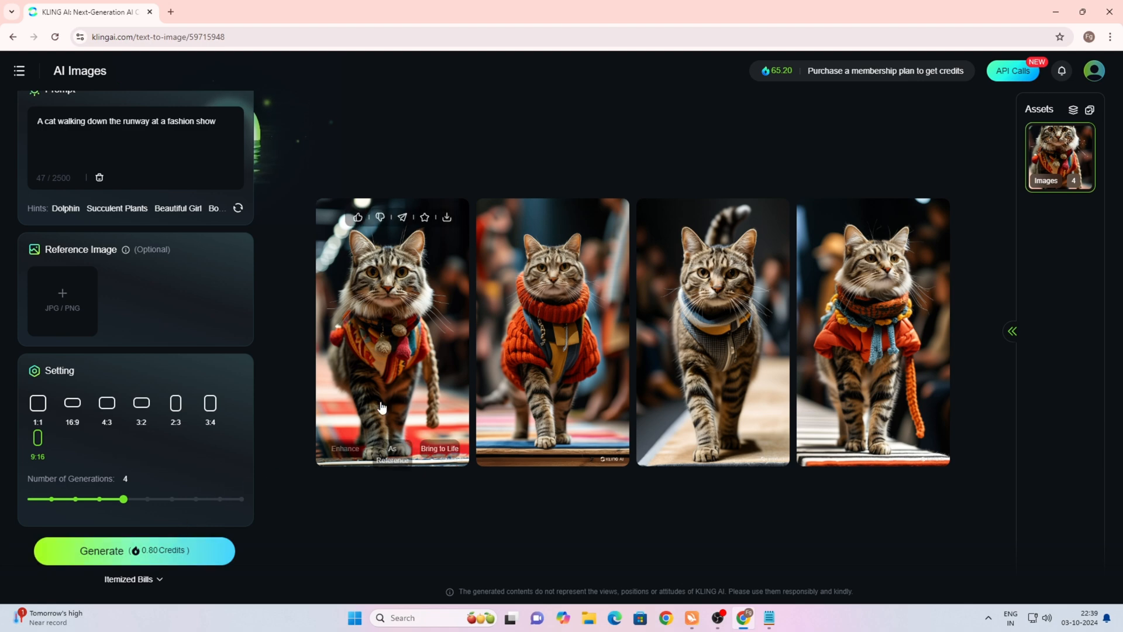
Step: Enlarge the first cat image, download it as PNG, and return to AI Images
left_click(392, 331)
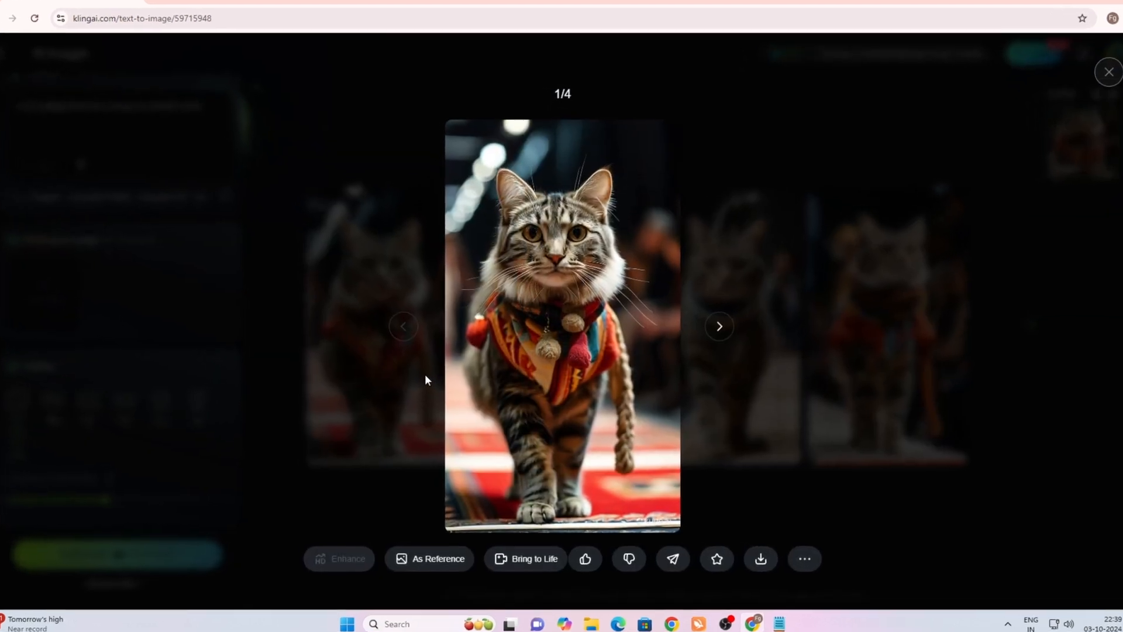
left_click(759, 558)
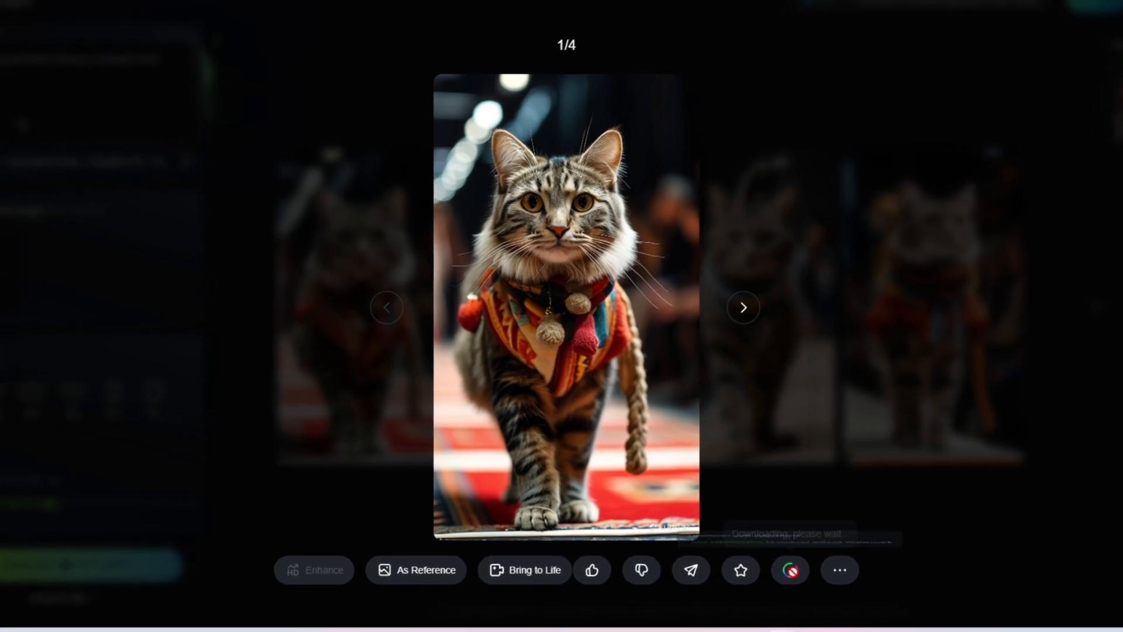
left_click(789, 569)
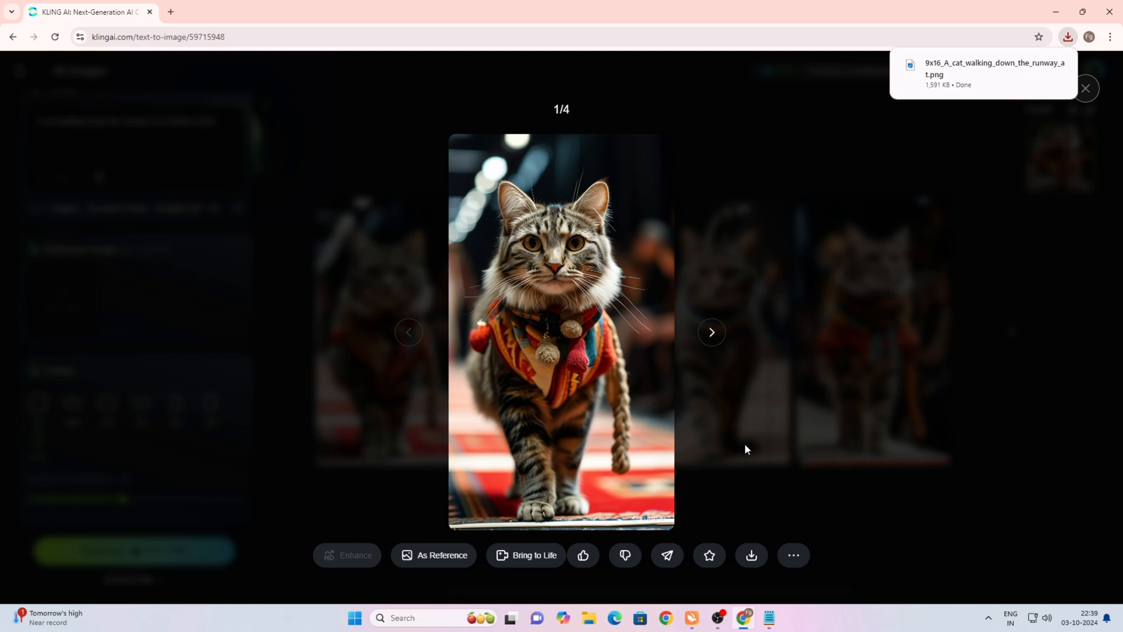
mouse_move(882, 183)
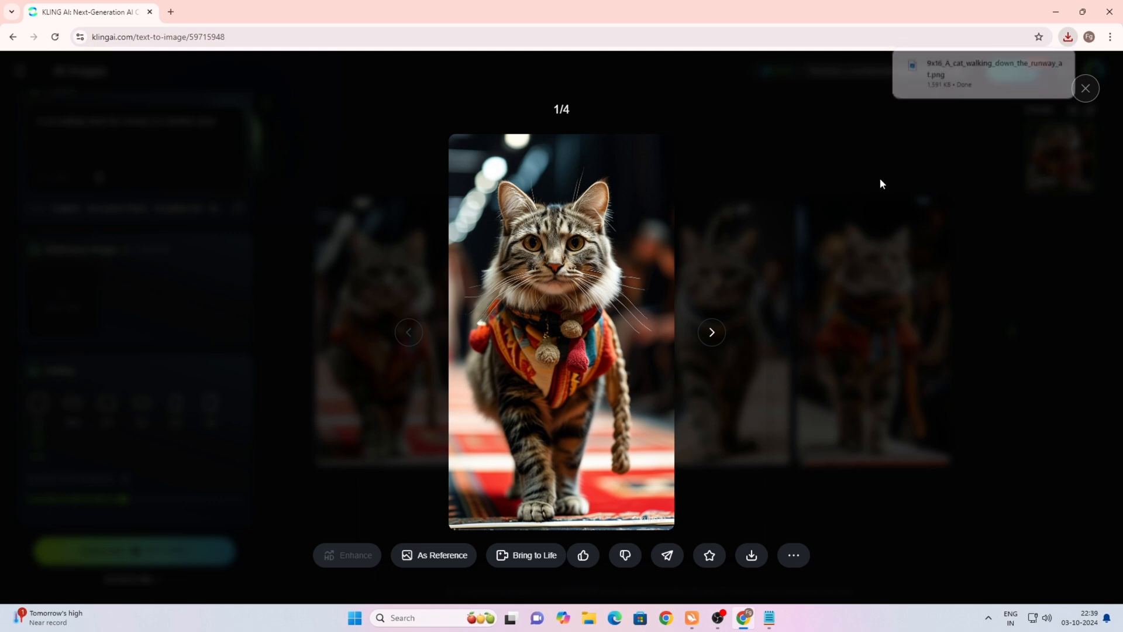
left_click(1085, 88)
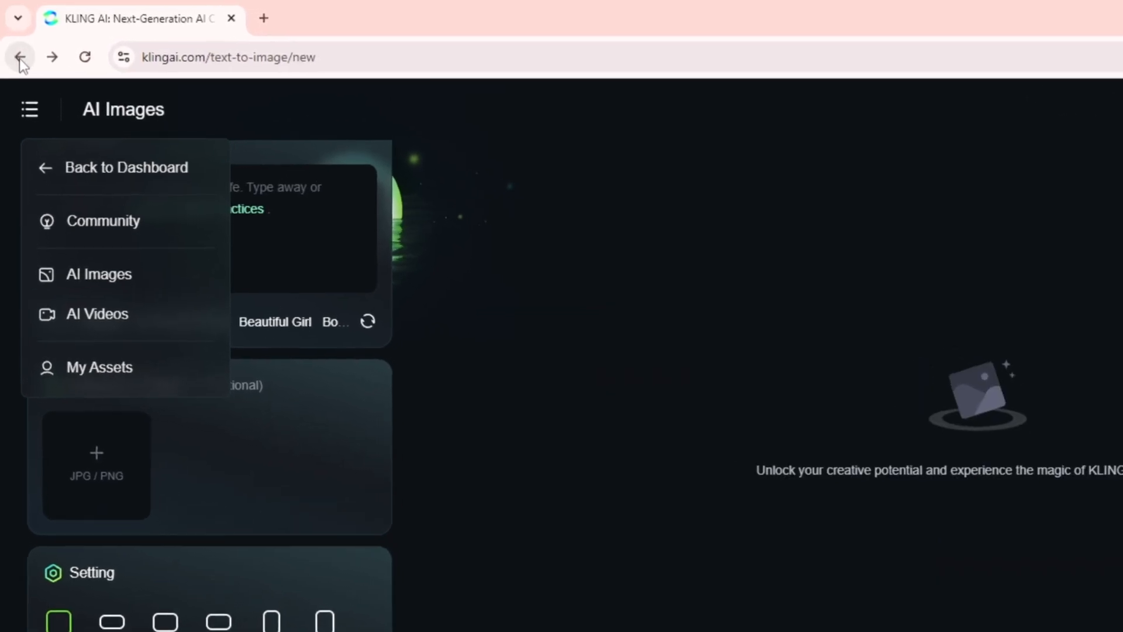
Step: Go to AI Videos and switch to the Image to Video tab
left_click(19, 57)
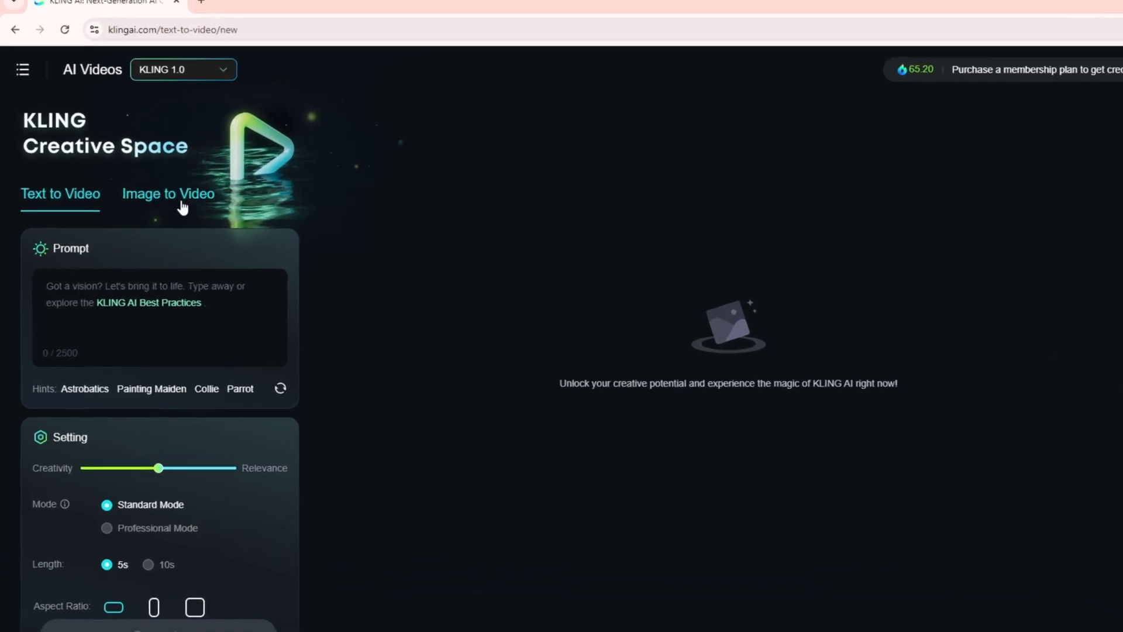
left_click(168, 193)
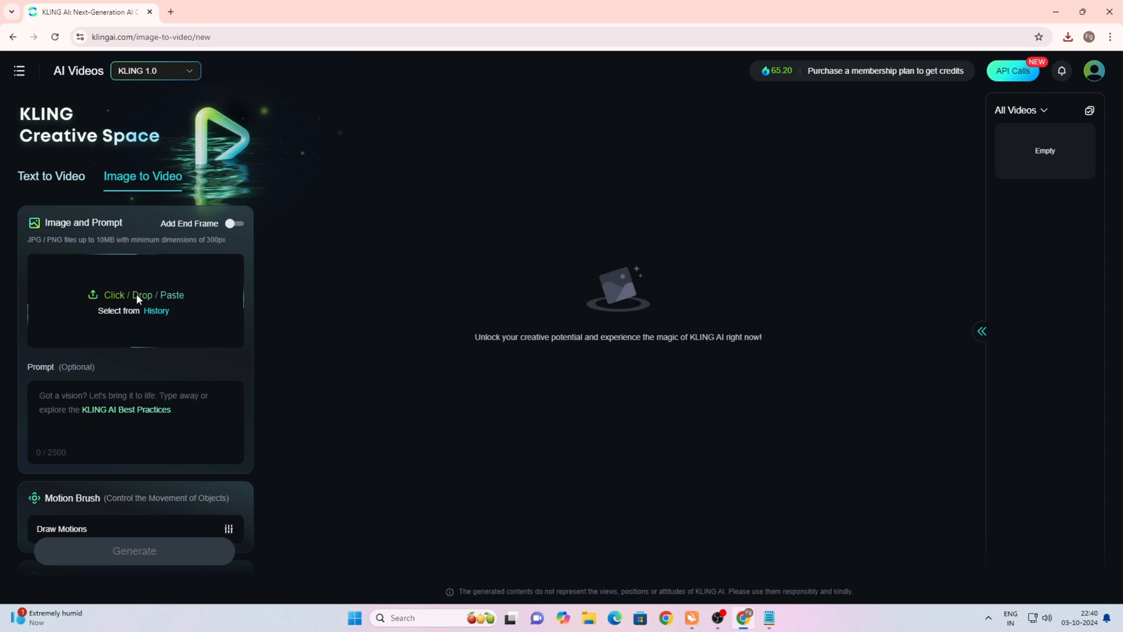
Step: Upload the downloaded cat PNG, enter the fashion-show runway prompt, and generate the video
left_click(143, 294)
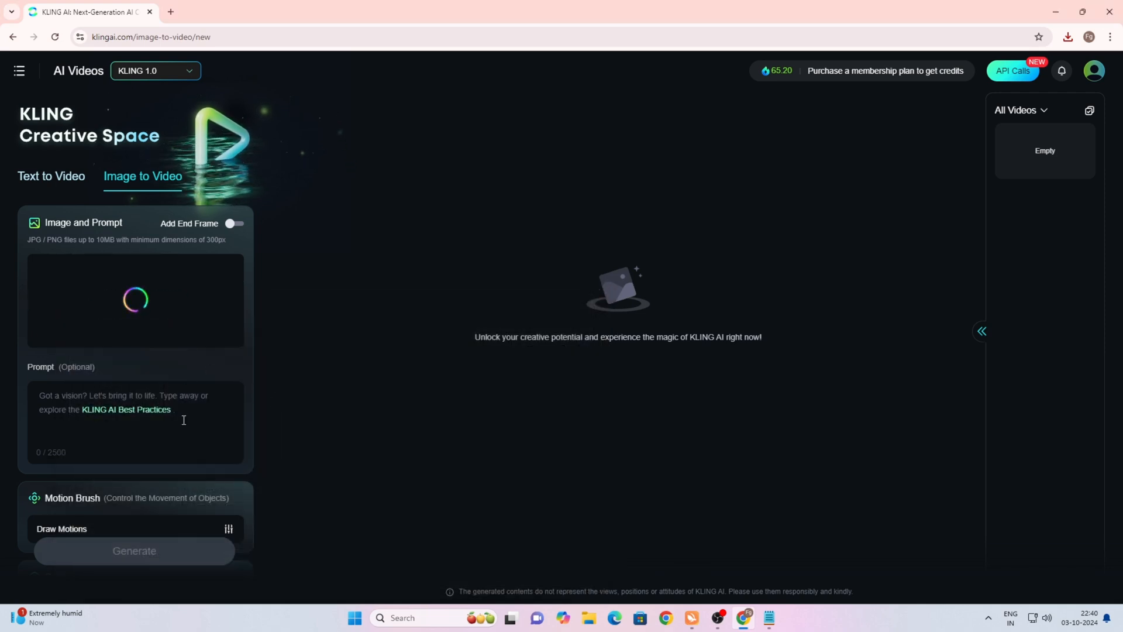
scroll("down", 3)
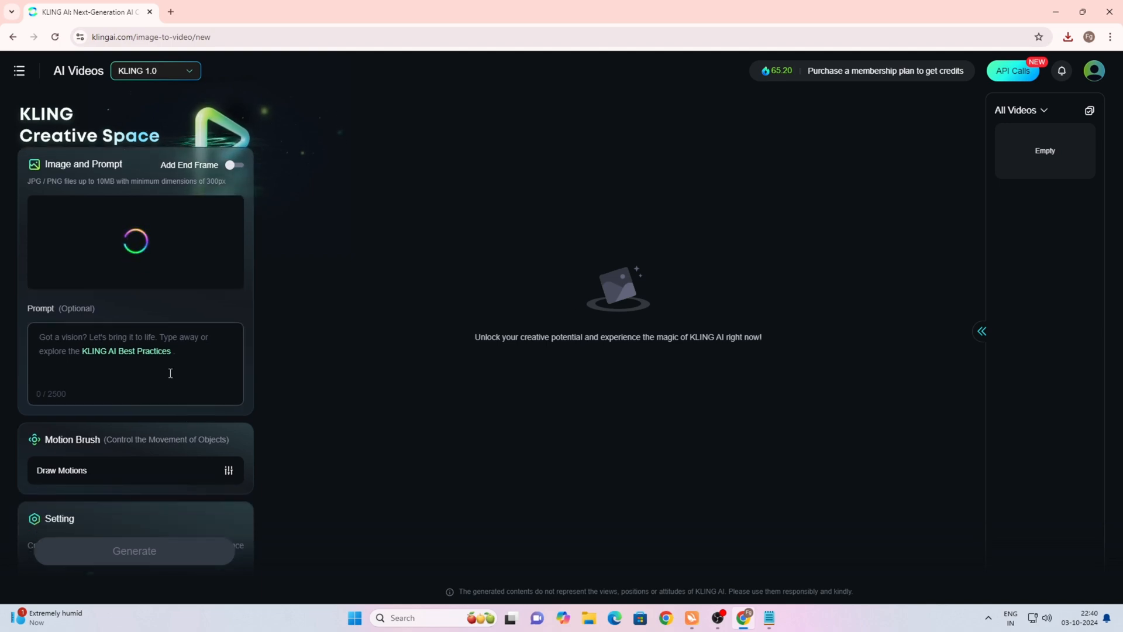
left_click(766, 618)
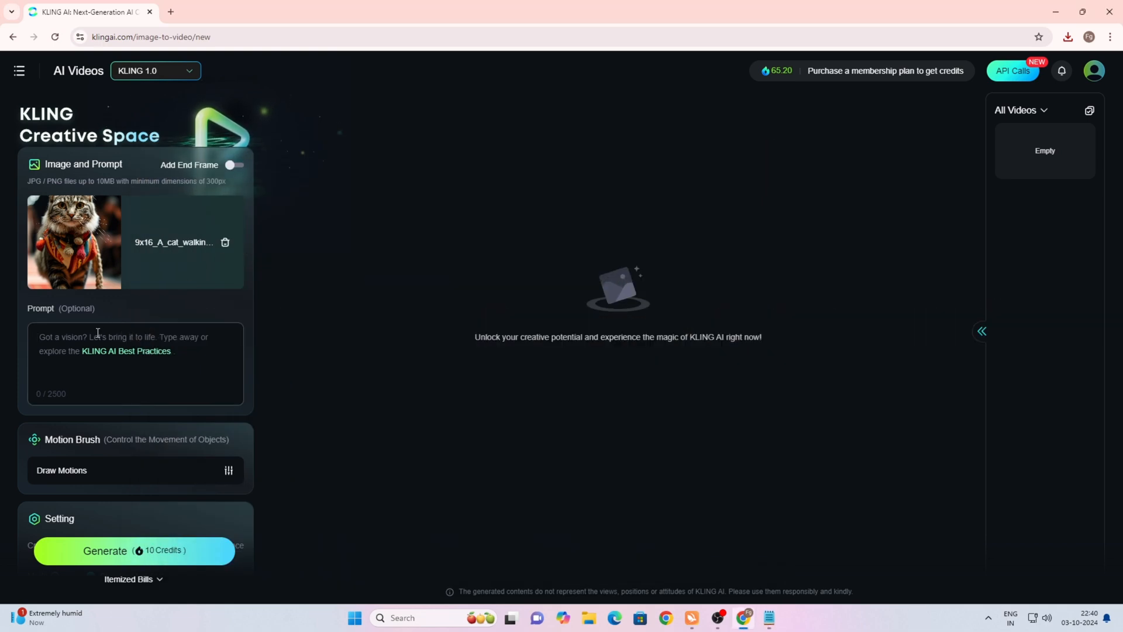
type("A gorilla walking down the runway at a fashion show")
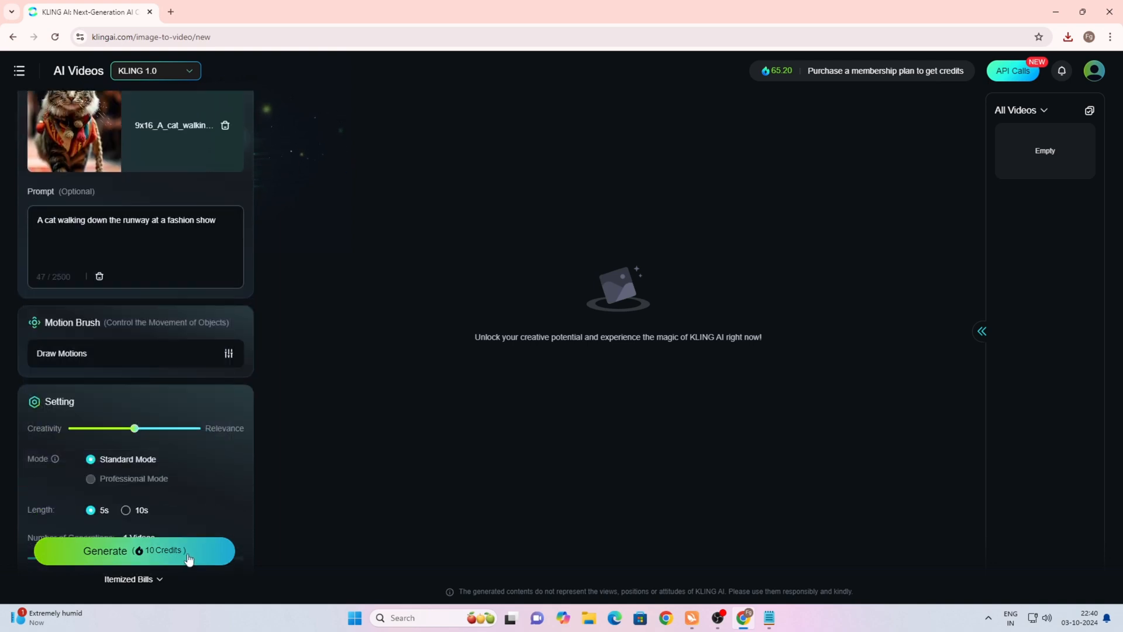
left_click(133, 550)
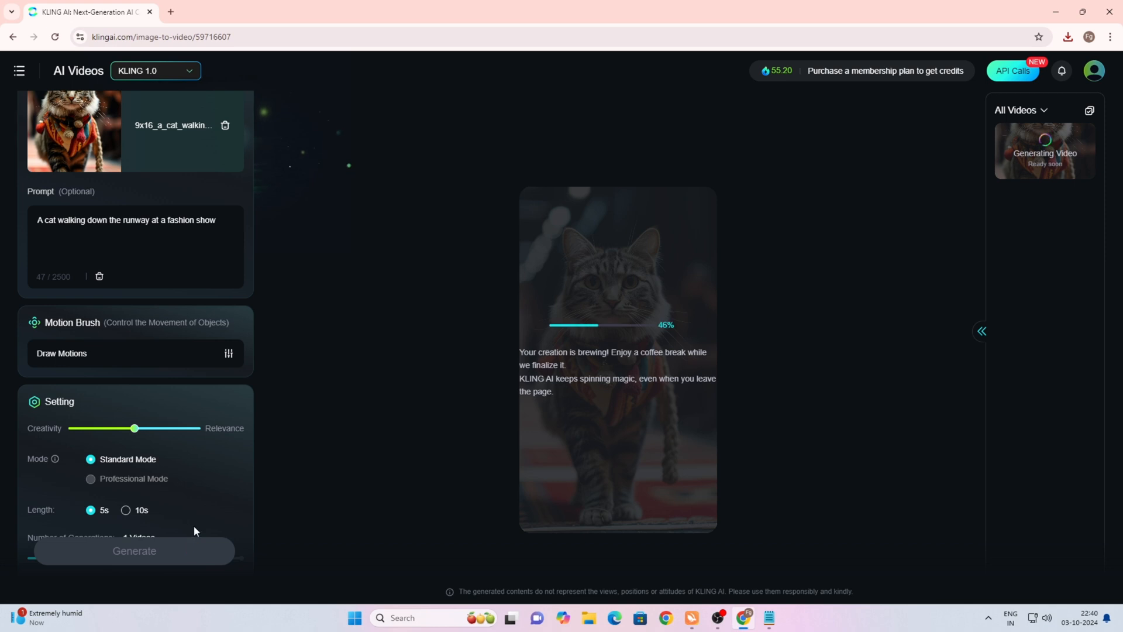